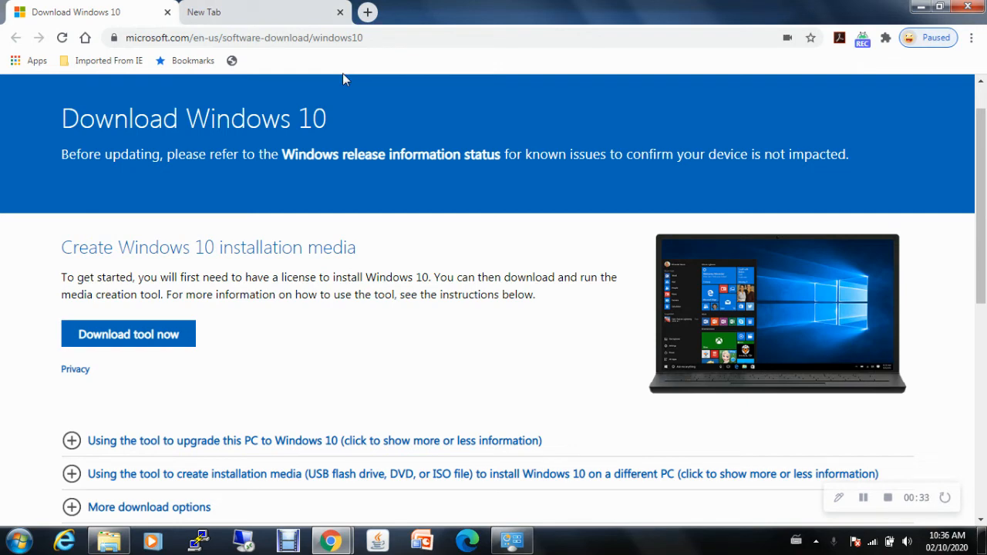
mouse_move(401, 364)
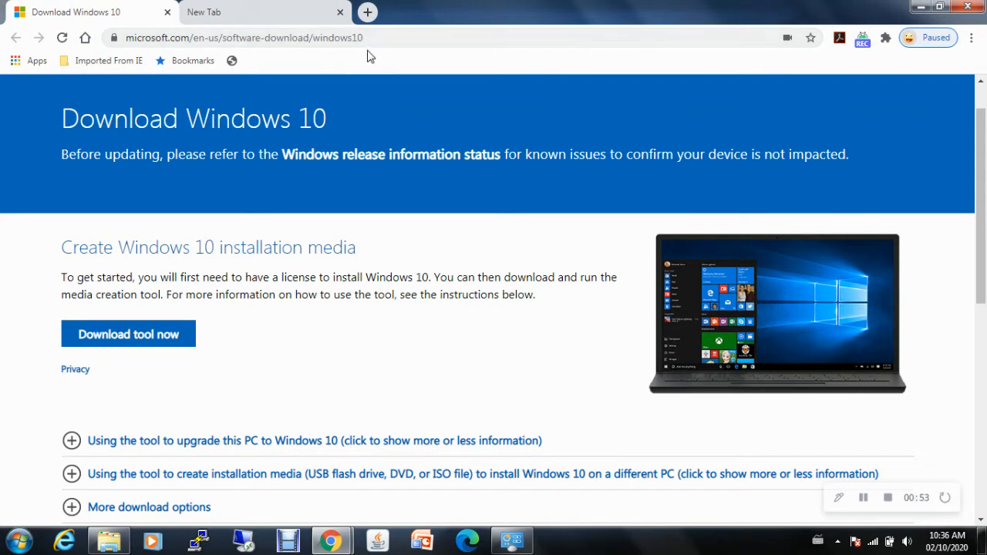
mouse_move(207, 268)
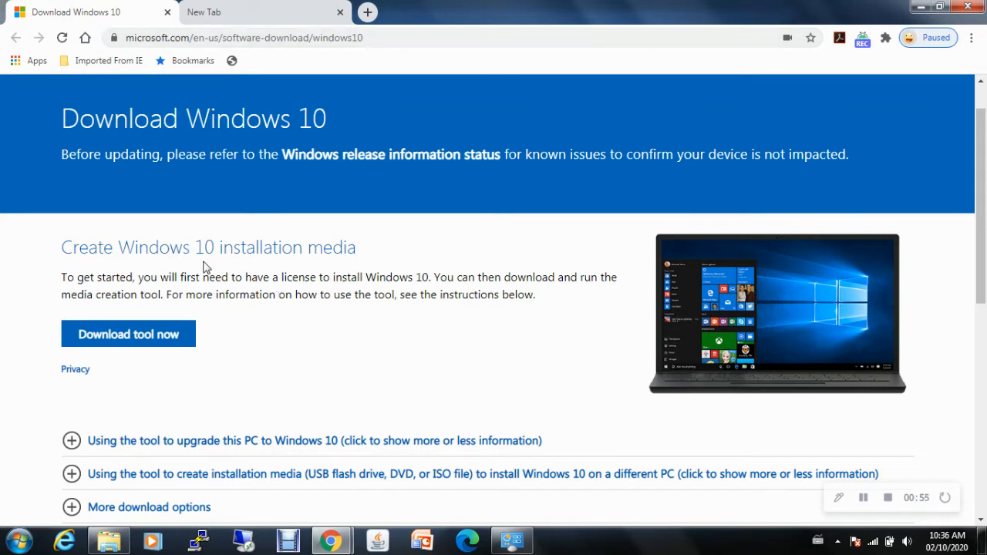
mouse_move(160, 352)
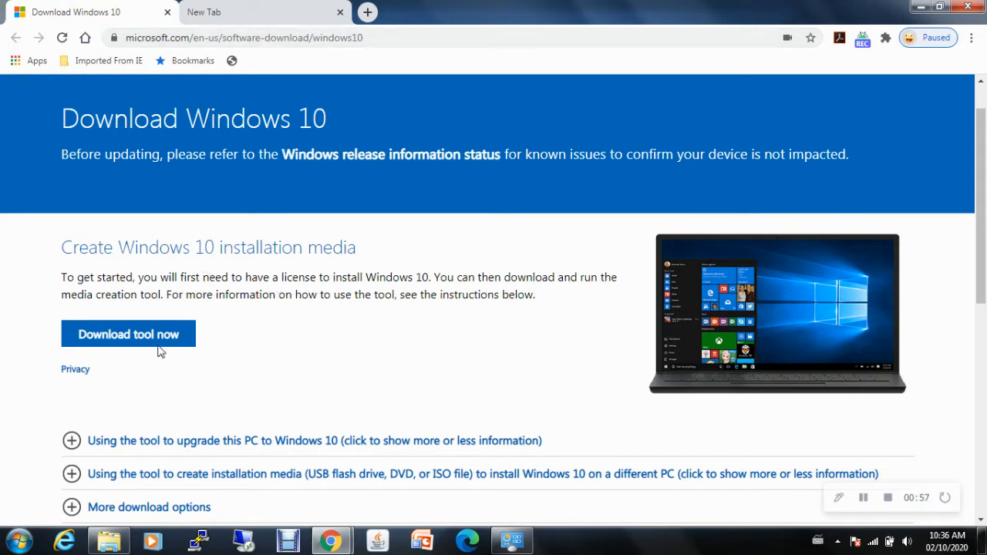
Download the media creation tool, launch it from Chrome's download bar and run it past the security warning
click(128, 333)
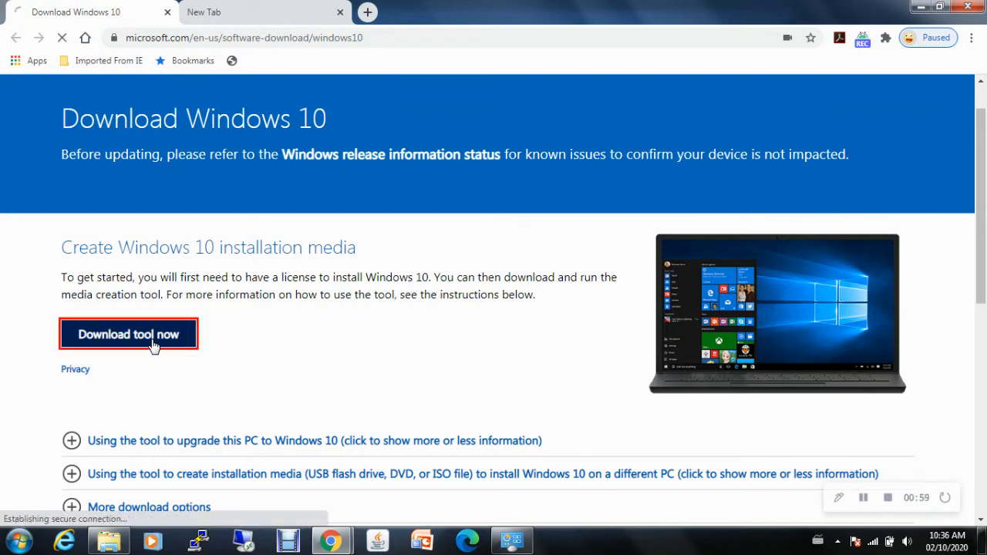
click(130, 333)
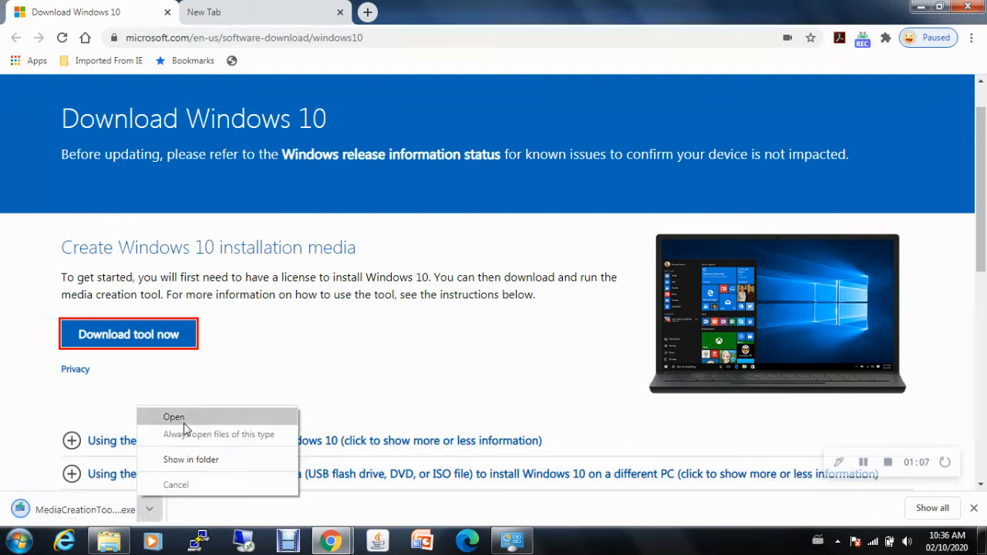
click(173, 417)
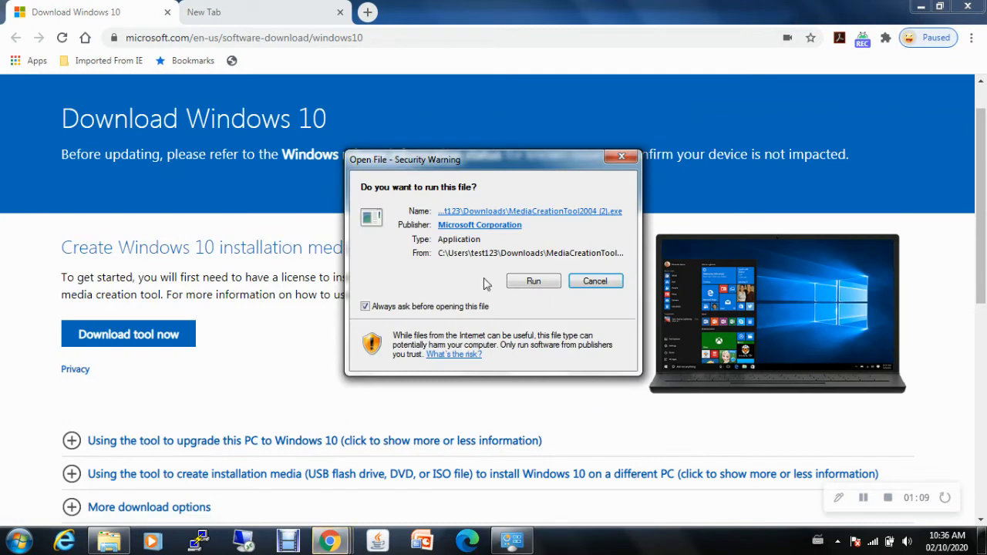
click(595, 281)
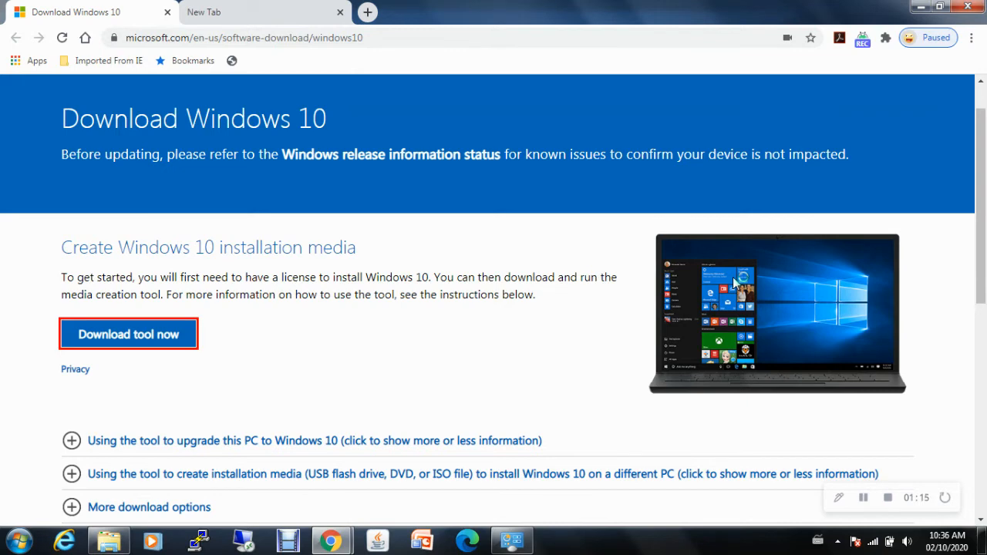
mouse_move(613, 308)
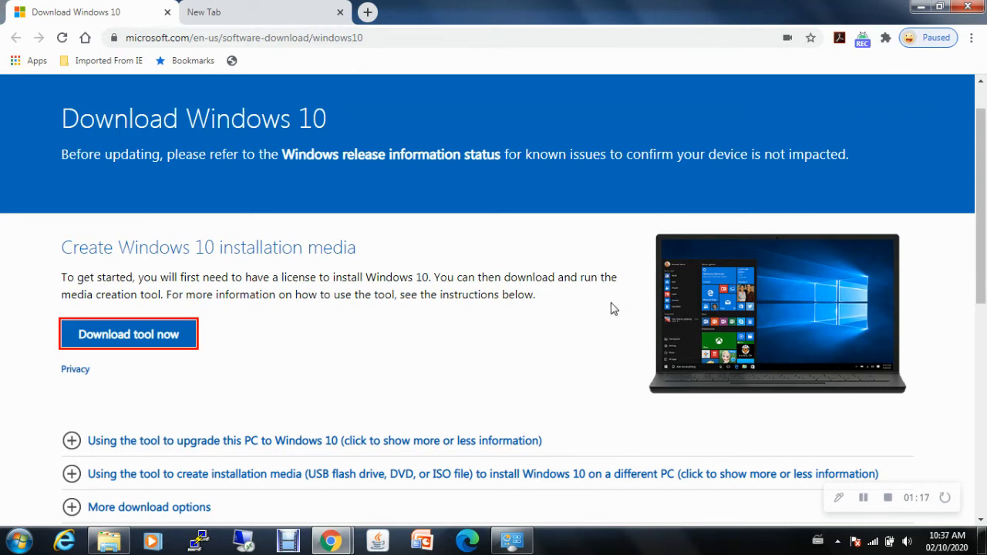
Wait while Windows 10 Setup loads to its Applicable notices and license terms page
click(128, 333)
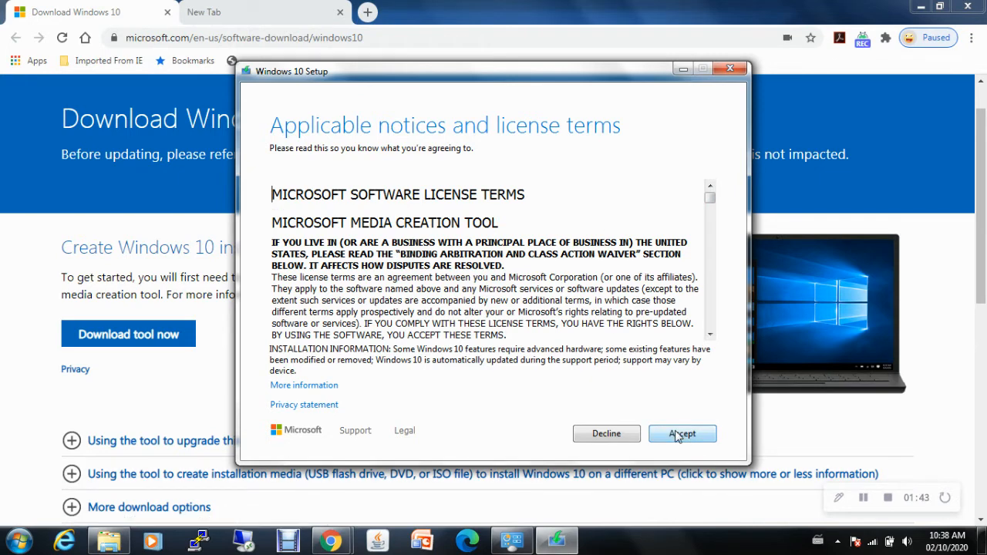
Accept the license terms so setup gets a few things ready with 'Upgrade this PC now' chosen
click(681, 433)
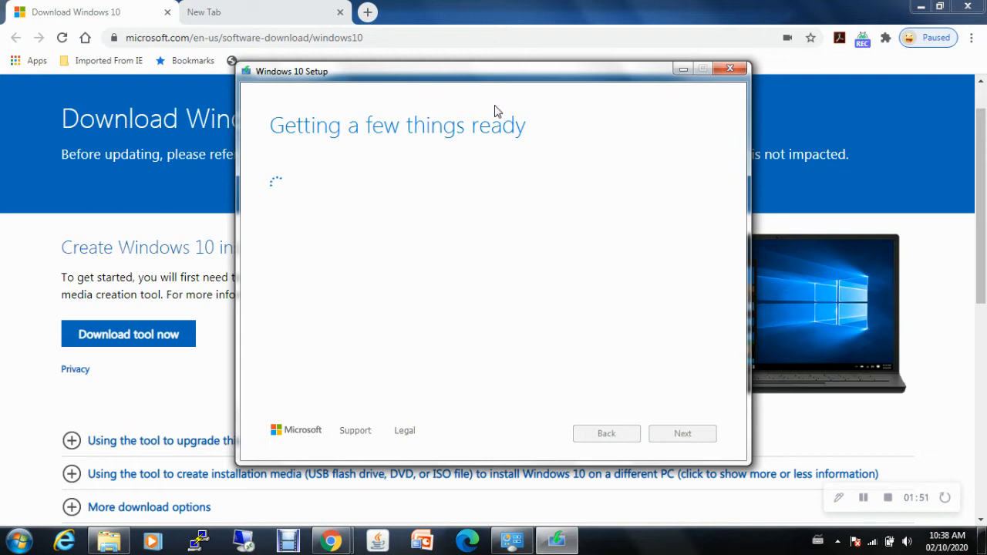
mouse_move(876, 394)
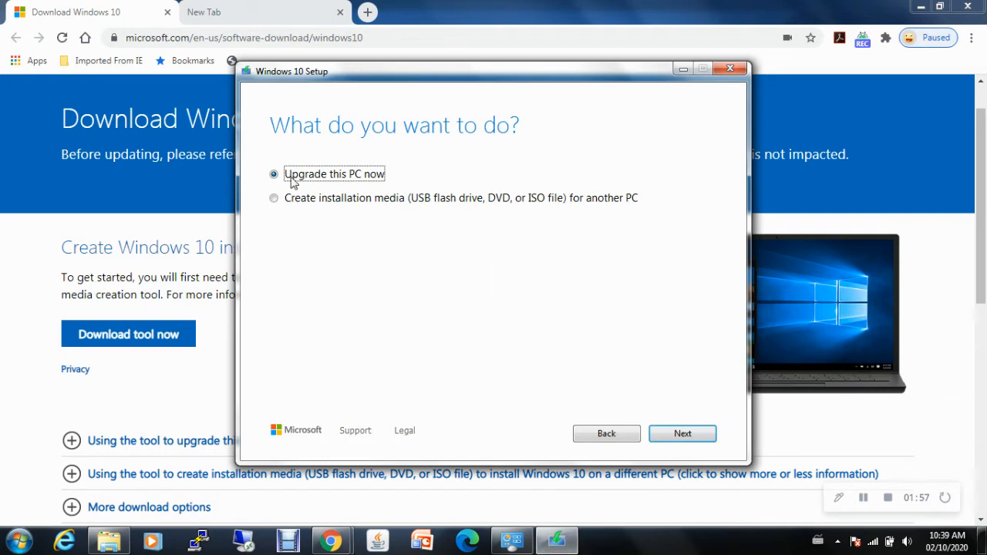
mouse_move(508, 188)
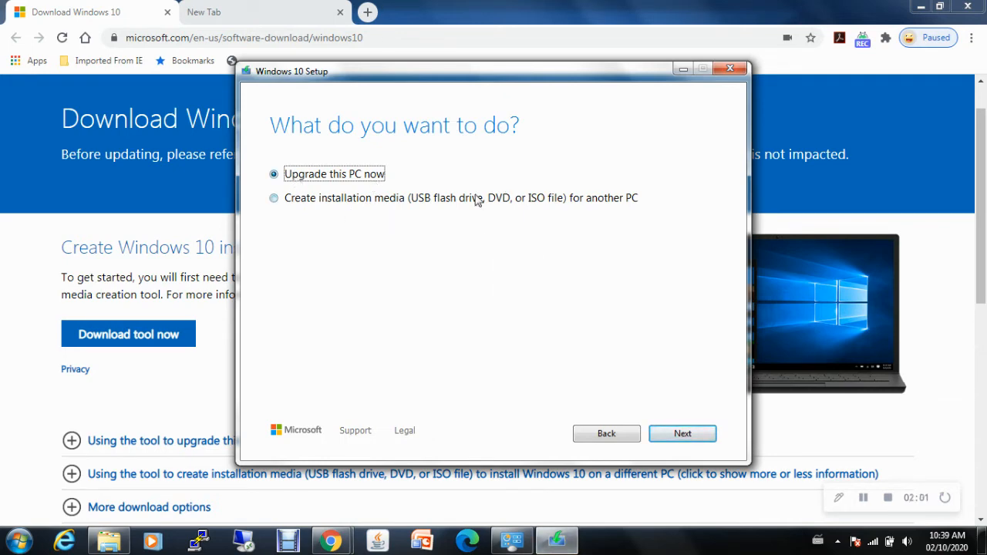
mouse_move(465, 286)
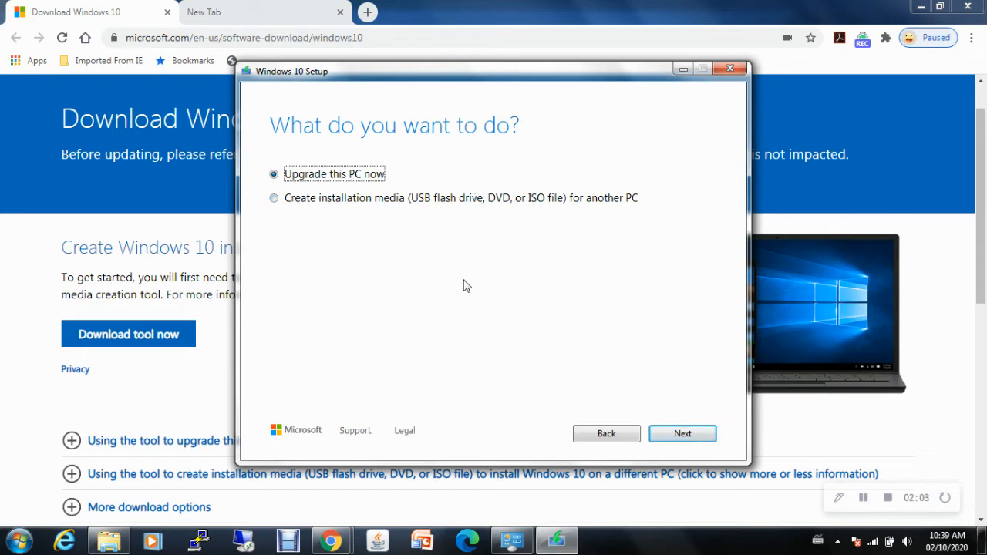
mouse_move(315, 182)
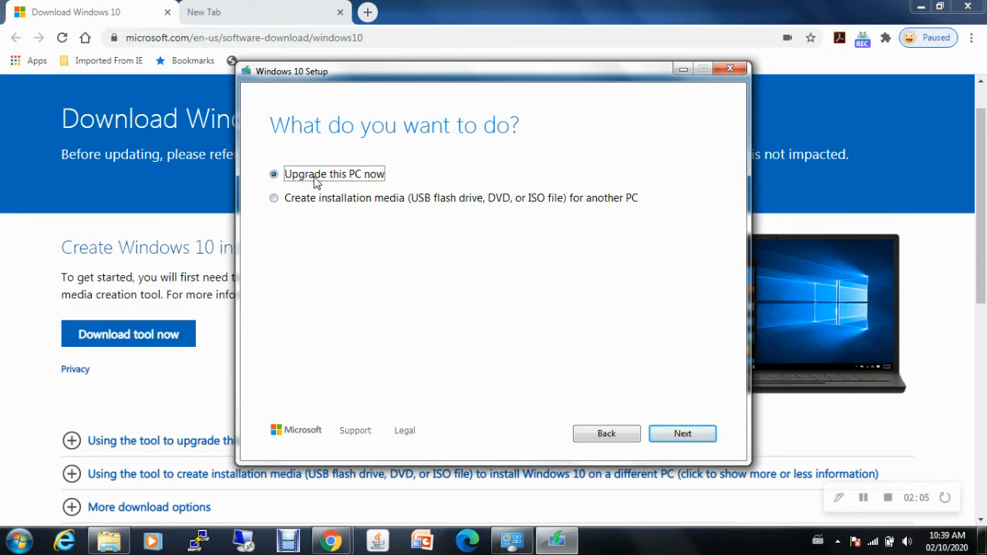
mouse_move(490, 312)
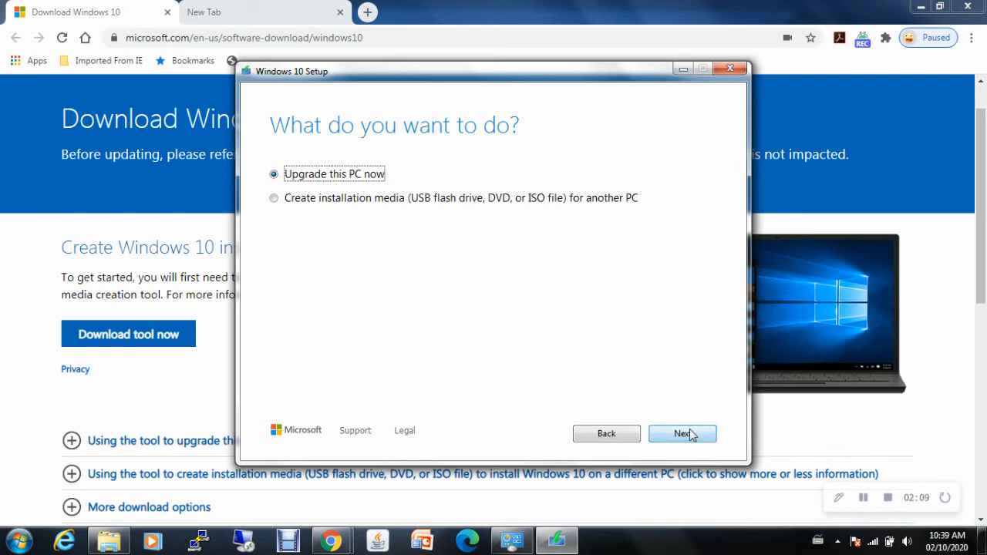
Continue with upgrading this PC, leading to the System page showing Windows 7 Ultimate SP1, 64-bit
click(681, 434)
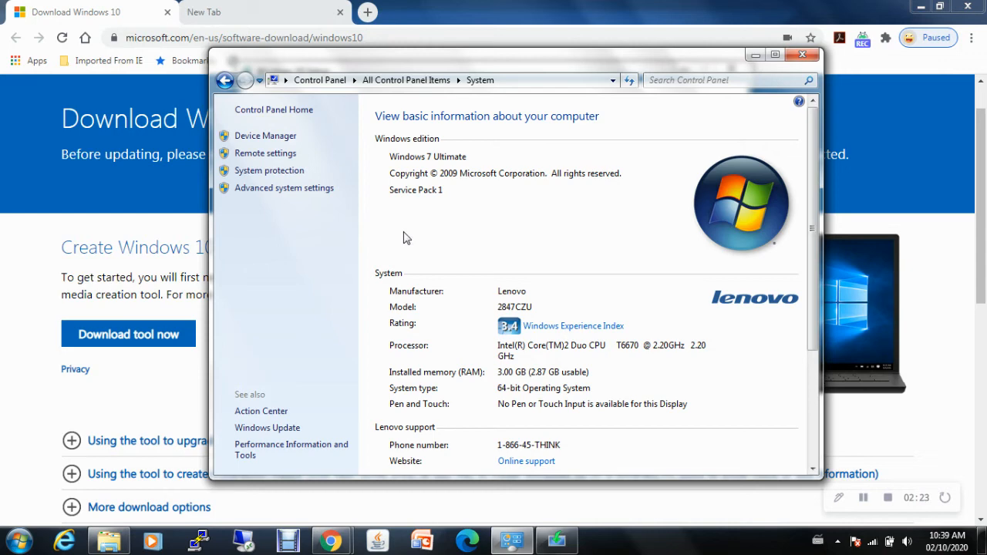
mouse_move(617, 256)
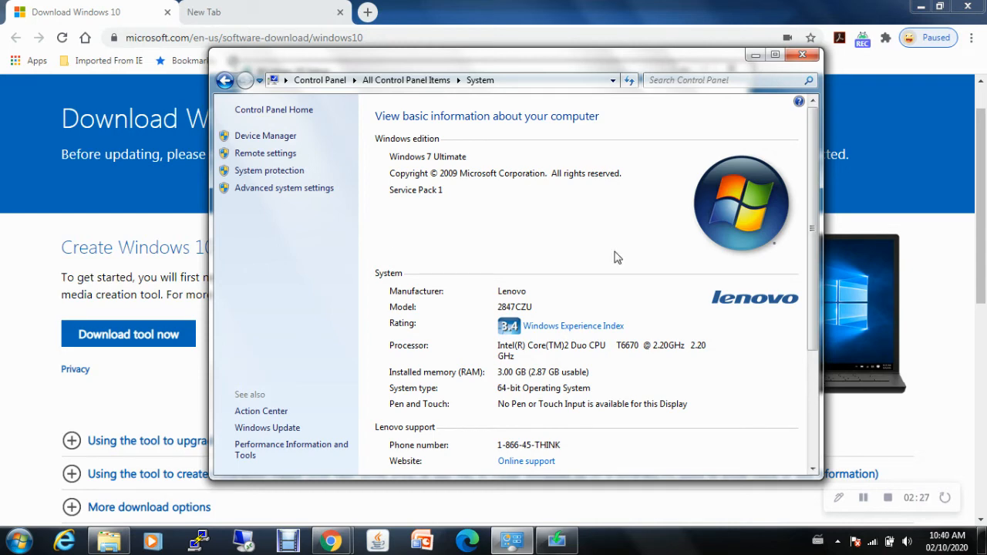
mouse_move(410, 182)
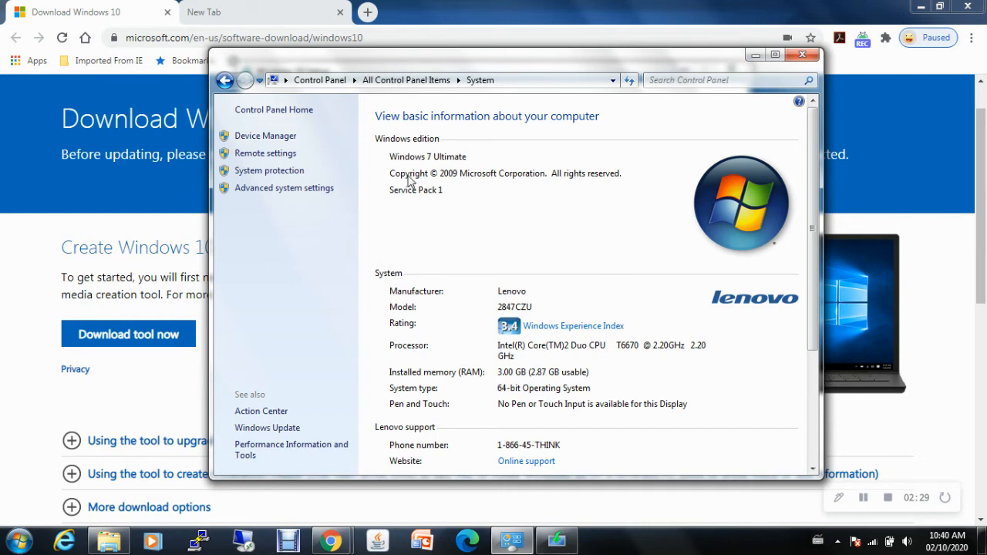
mouse_move(586, 234)
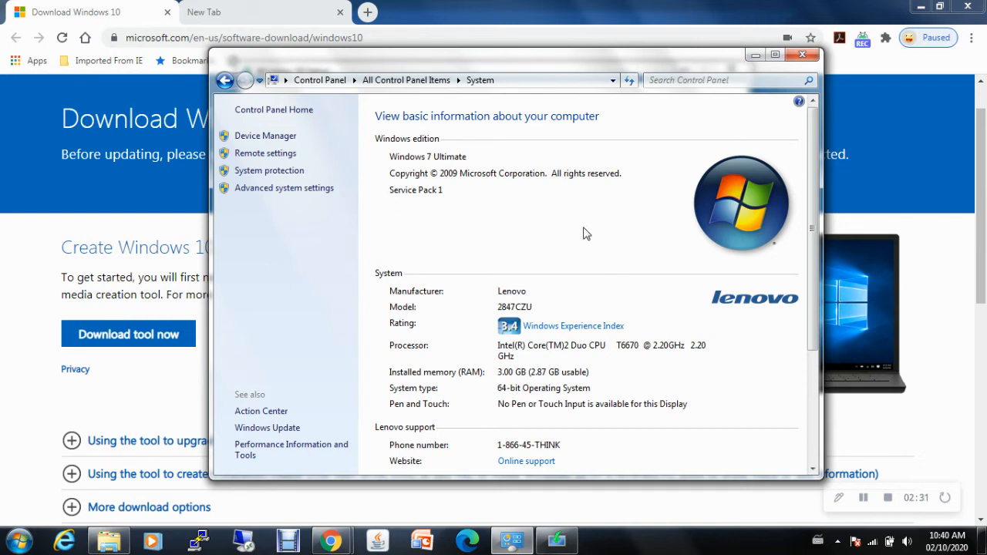
mouse_move(509, 192)
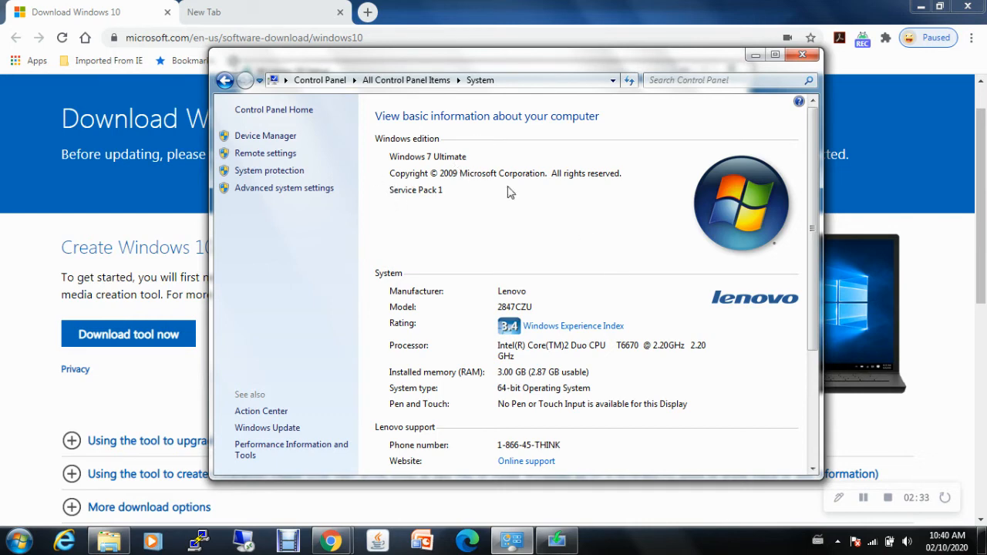
mouse_move(435, 173)
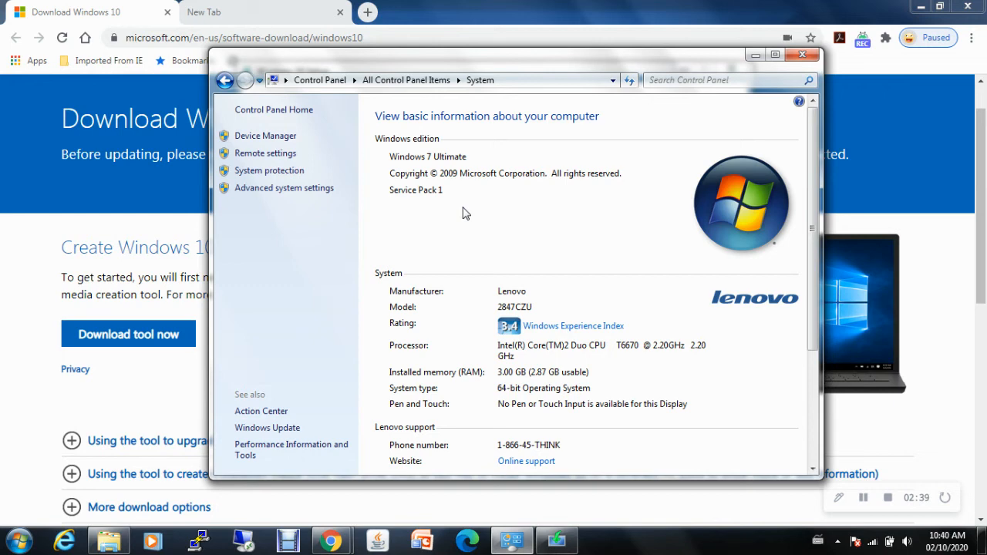
mouse_move(502, 275)
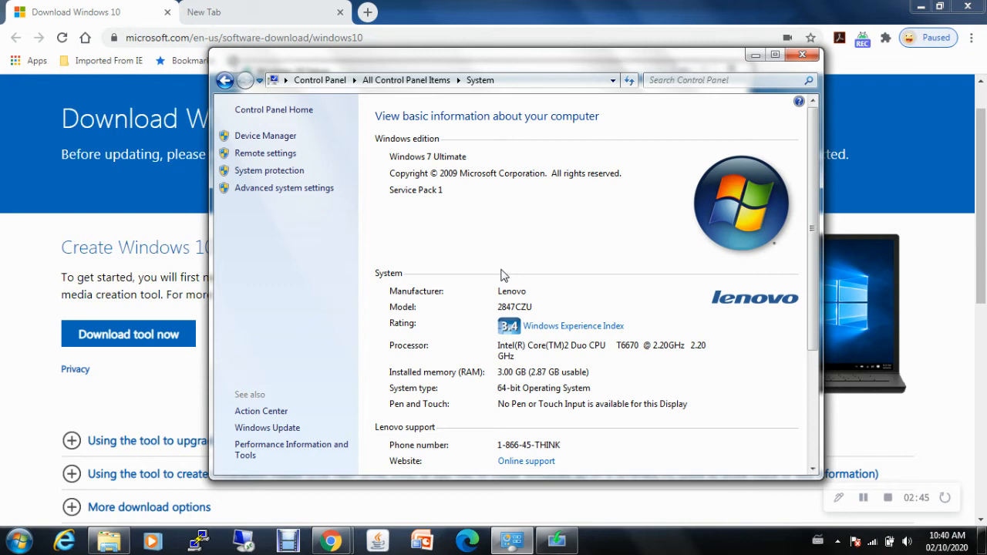
mouse_move(605, 266)
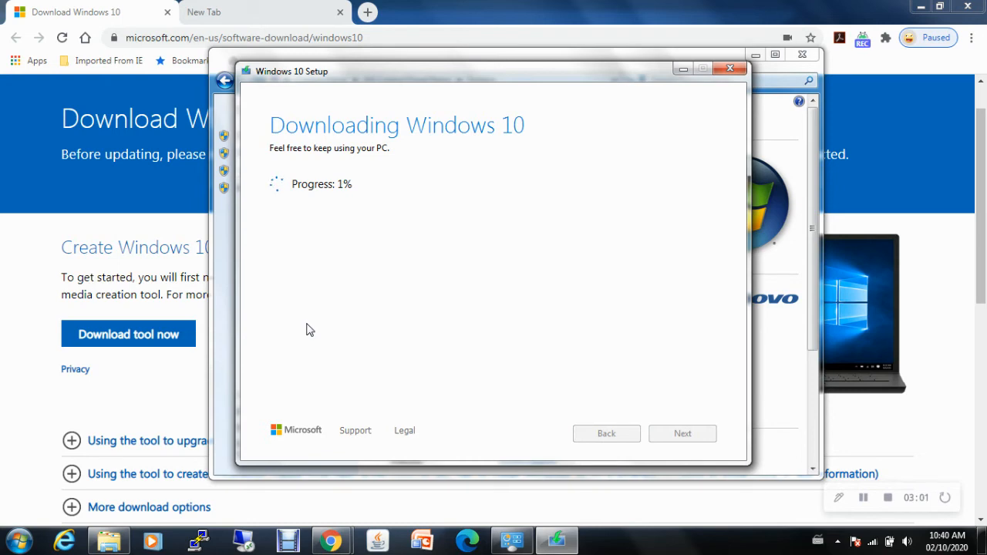
mouse_move(327, 386)
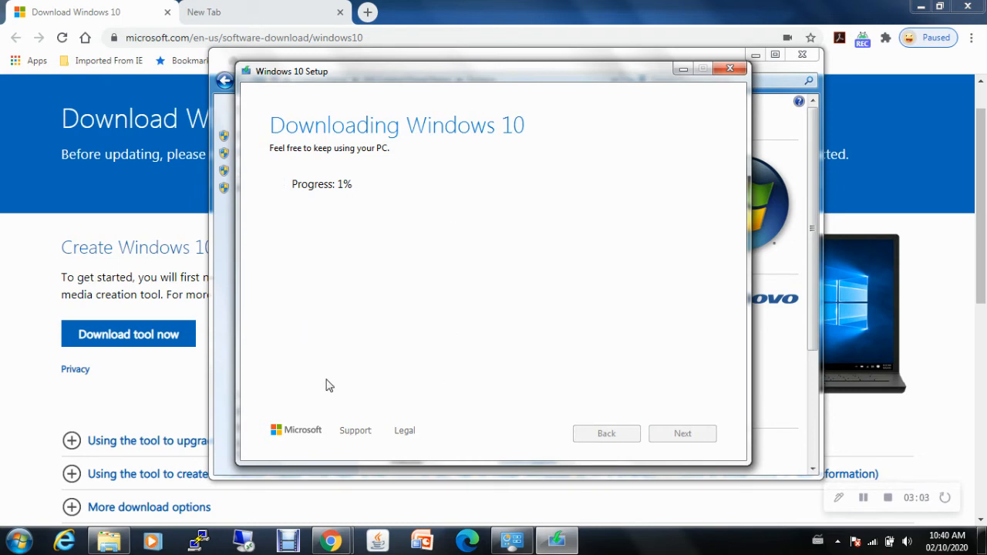